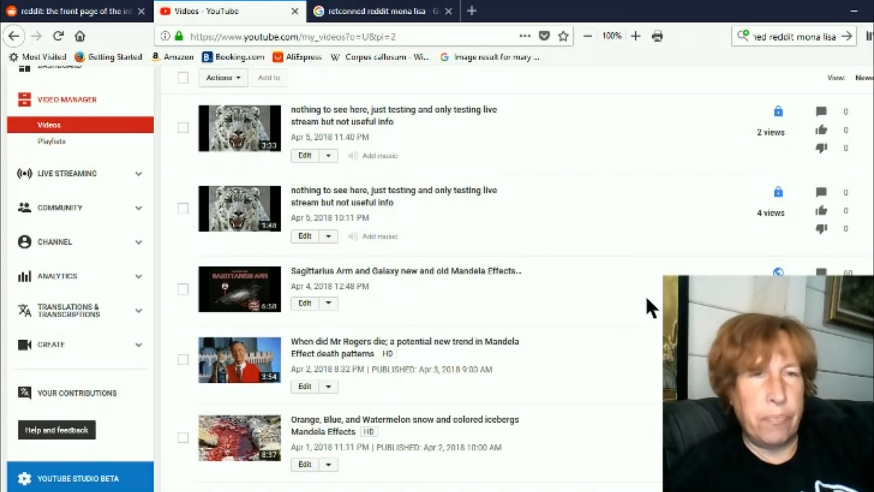
# Scroll the uploads list from the April videos down to the mid-March 2018 ones.
pyautogui.scroll(-3)
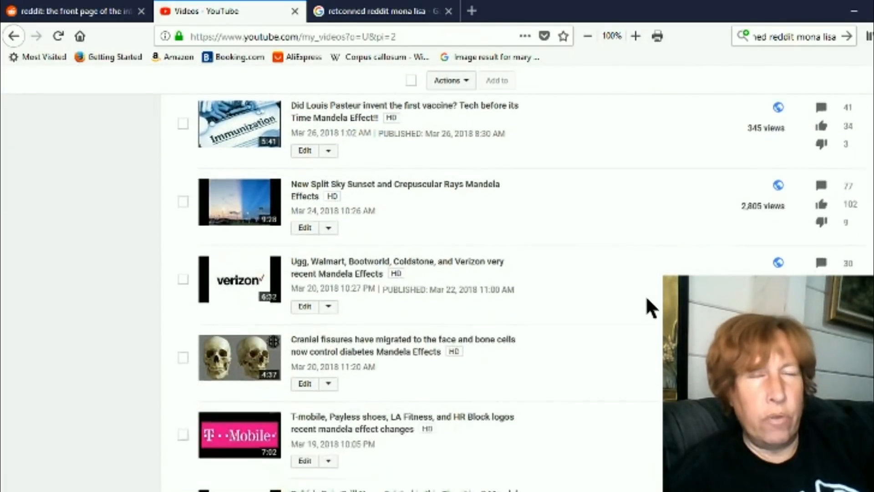
pyautogui.scroll(-3)
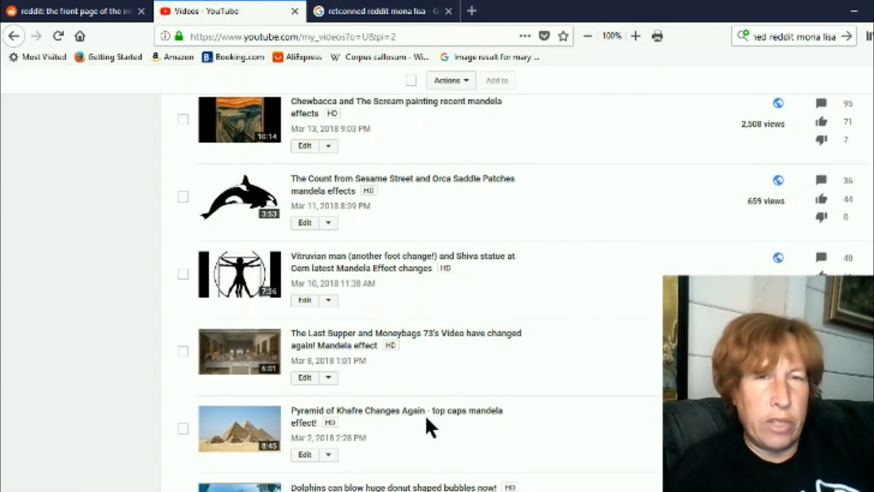
pyautogui.moveTo(664, 90)
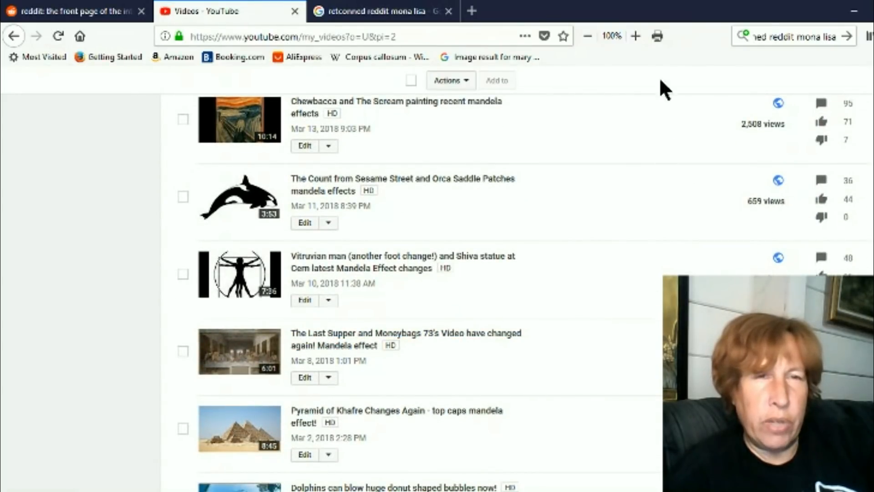
pyautogui.moveTo(543, 301)
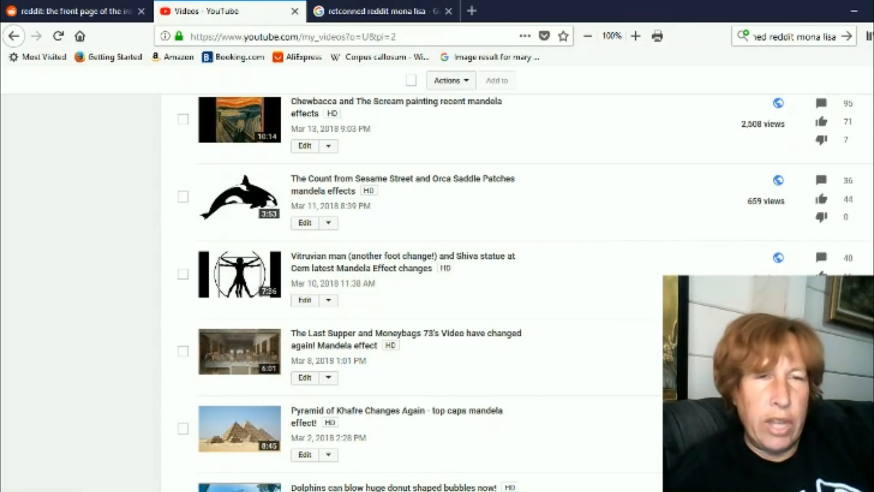
pyautogui.scroll(-3)
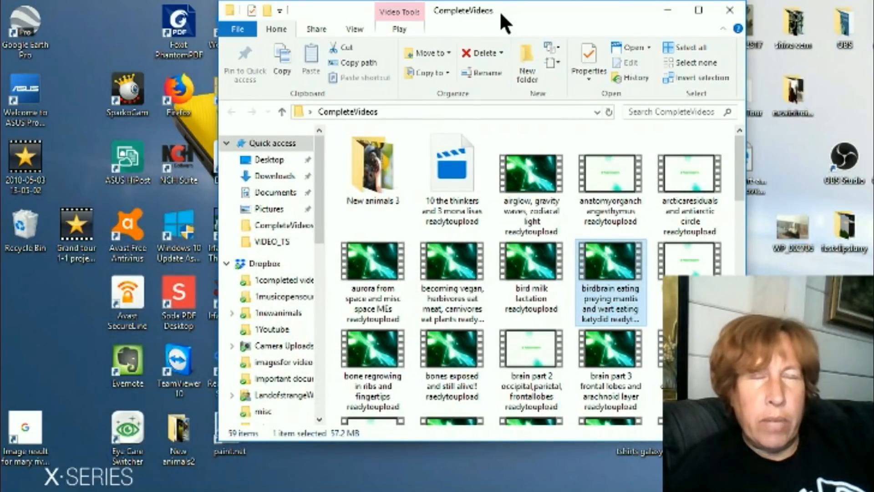
# Show the Properties of the '10 the thinkers and 3 mona lisas readytoupload' AVI file.
pyautogui.click(453, 173)
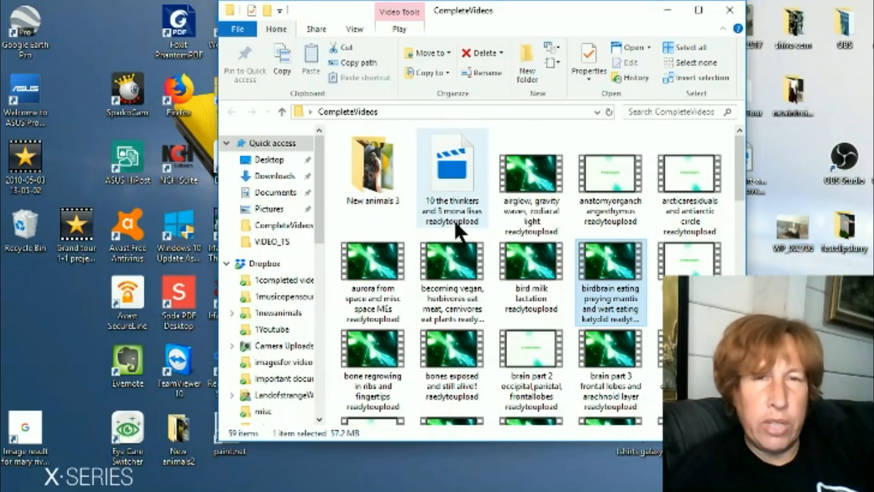
pyautogui.moveTo(457, 184)
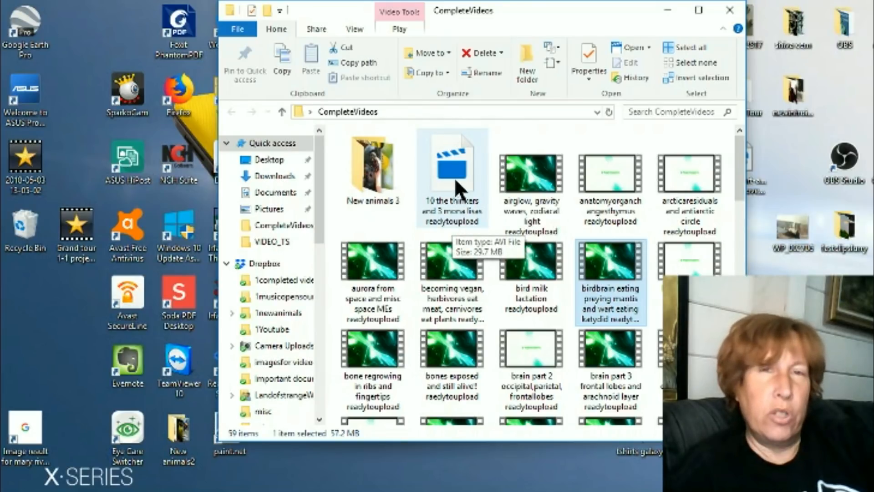
pyautogui.rightClick(451, 178)
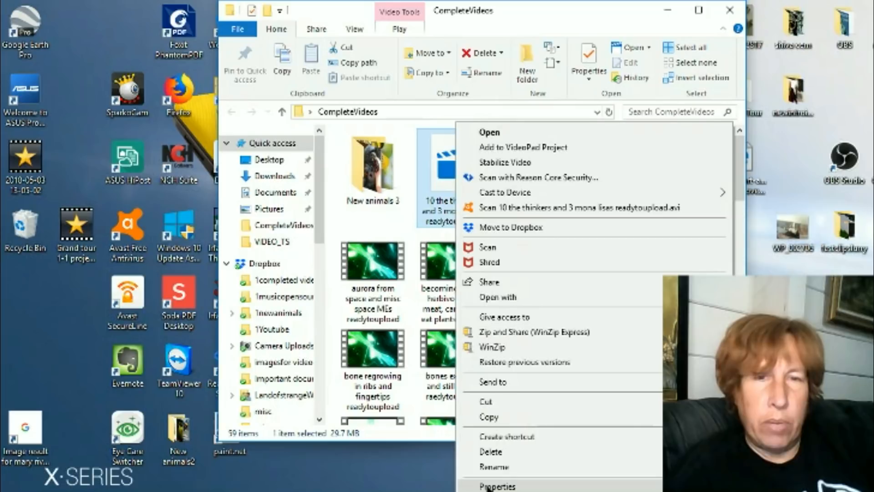
pyautogui.click(497, 485)
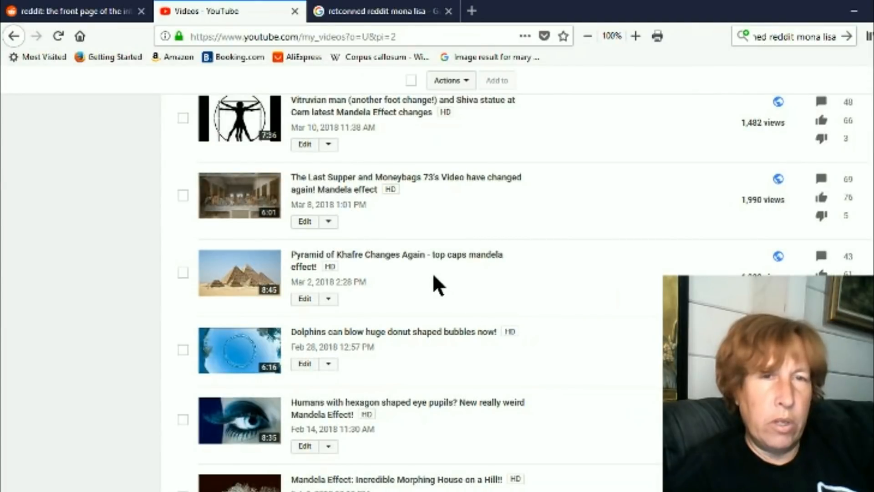
# Scroll the uploads list further down to the late-February 2018 videos.
pyautogui.scroll(-3)
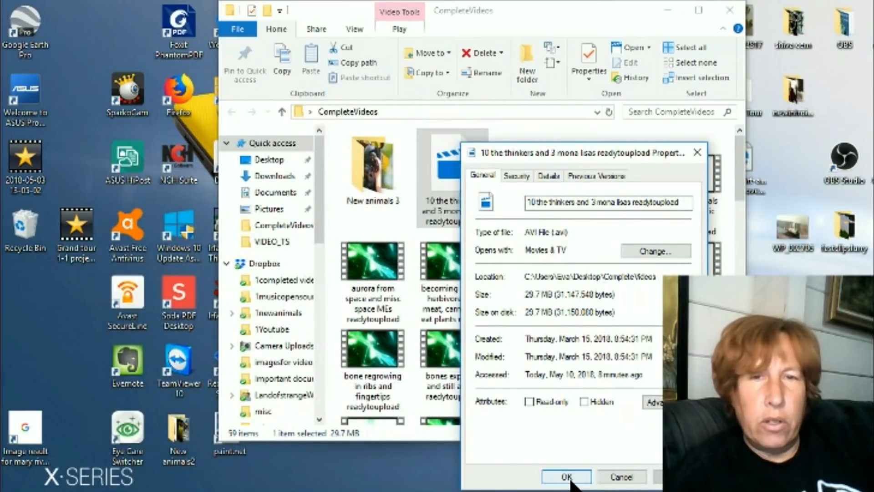
# Close the Properties dialog and try playing the thinkers and Mona Lisas AVI in Movies & TV.
pyautogui.click(566, 476)
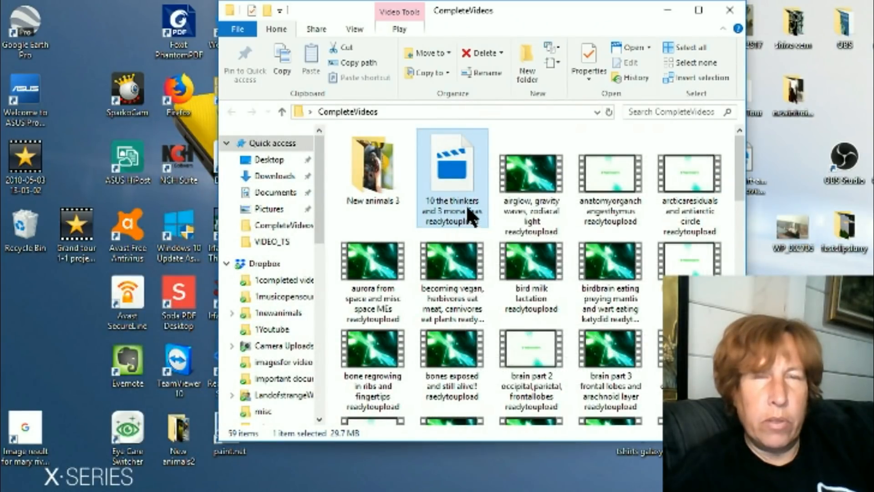
pyautogui.moveTo(452, 179)
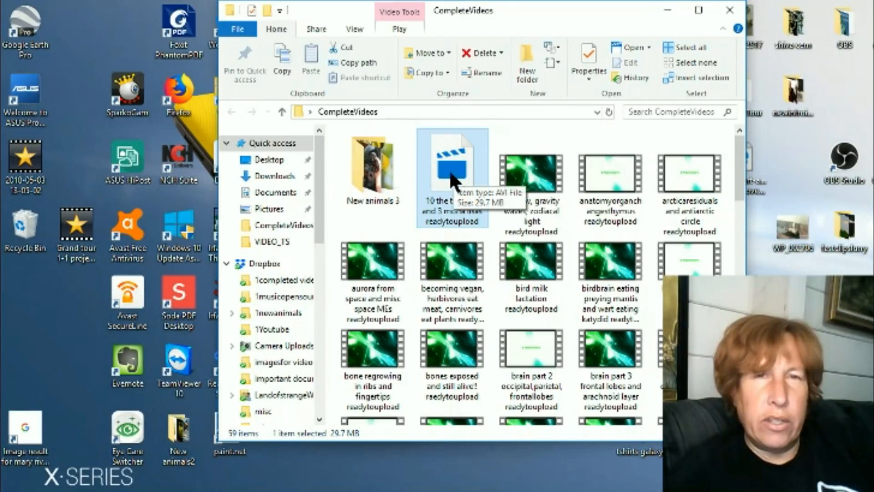
pyautogui.doubleClick(453, 162)
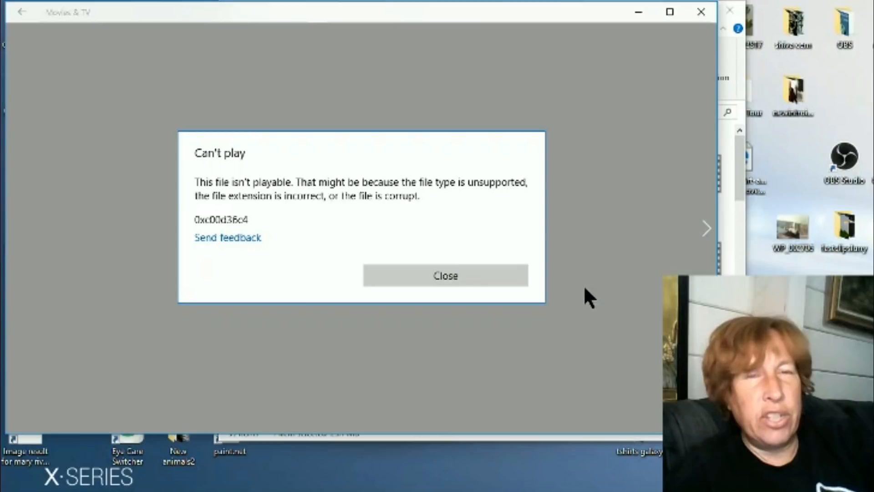
pyautogui.moveTo(588, 289)
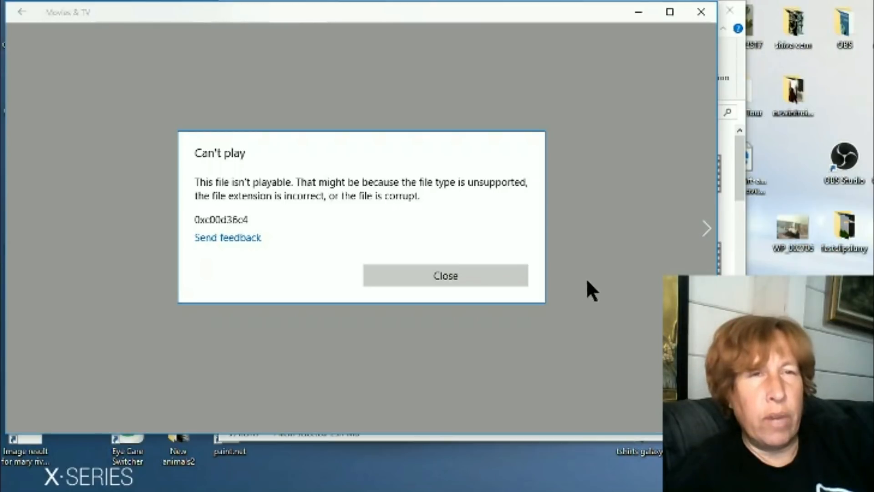
# Dismiss the Movies & TV can't-play error to return to the CompleteVideos folder.
pyautogui.click(445, 275)
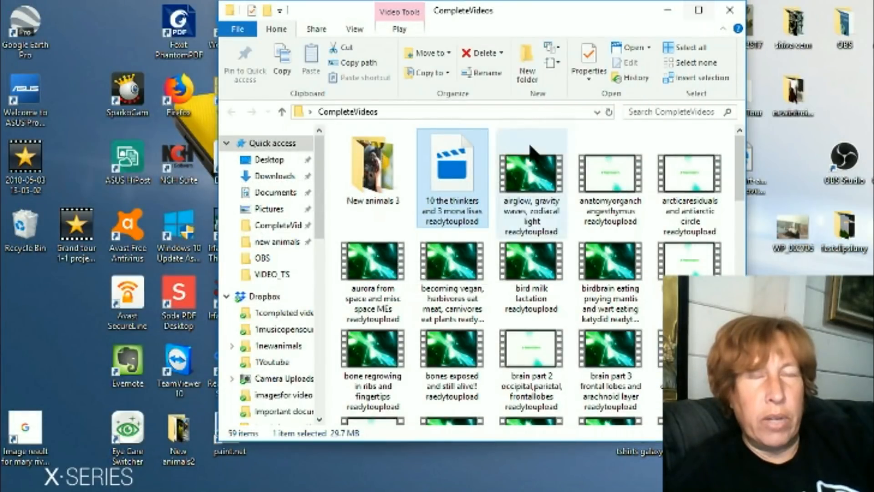
pyautogui.moveTo(452, 168)
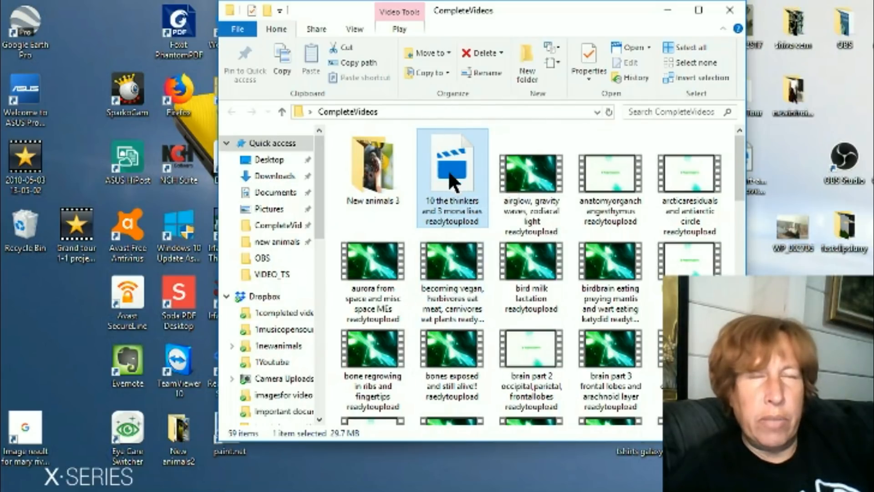
pyautogui.moveTo(467, 222)
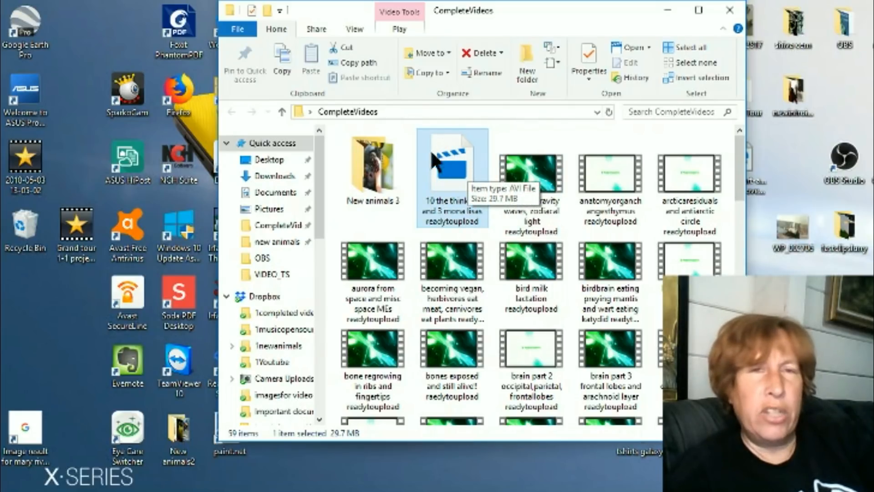
pyautogui.moveTo(441, 218)
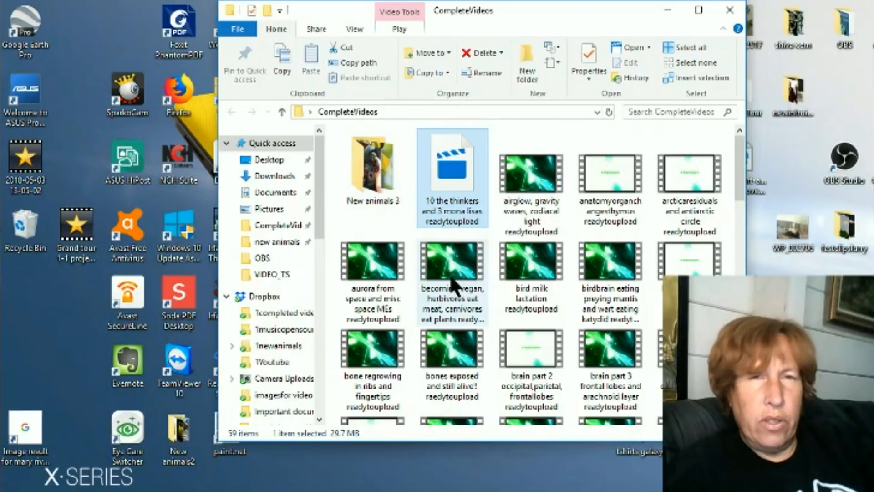
pyautogui.moveTo(460, 145)
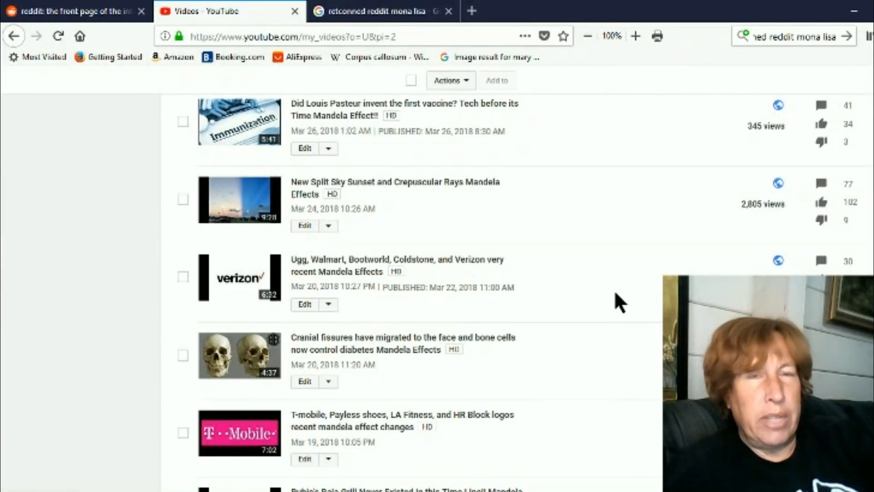
pyautogui.moveTo(575, 322)
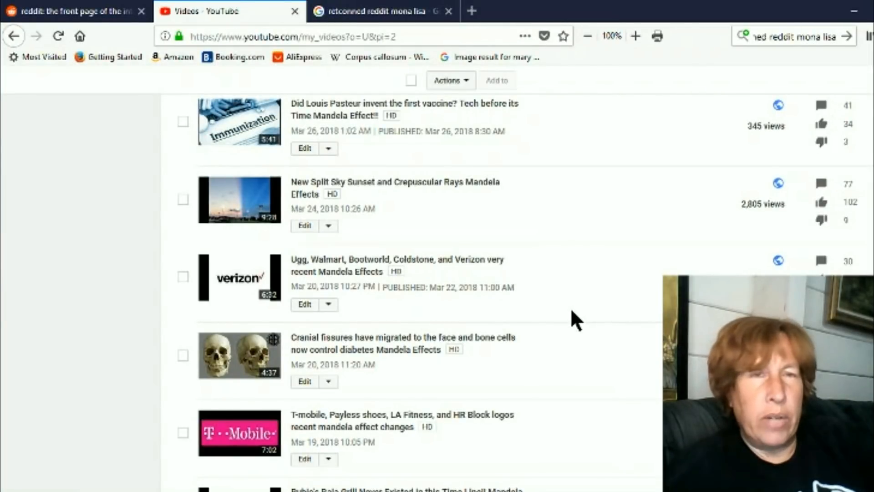
pyautogui.moveTo(558, 376)
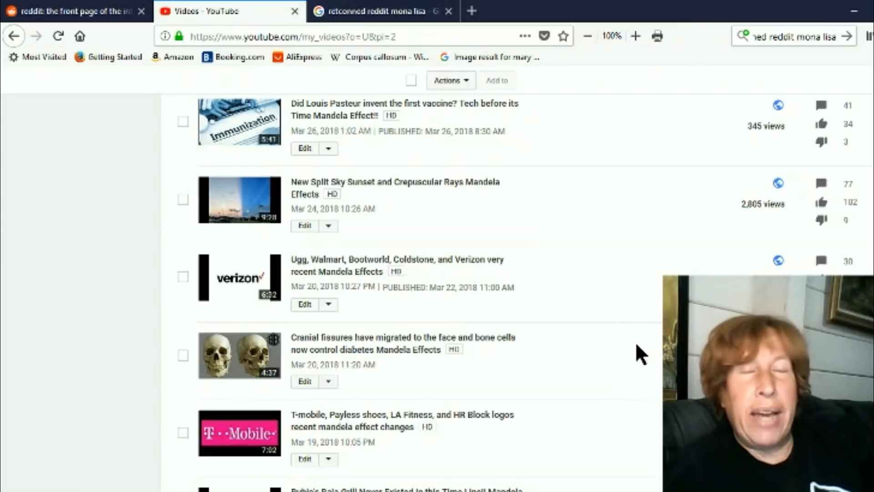
pyautogui.moveTo(606, 360)
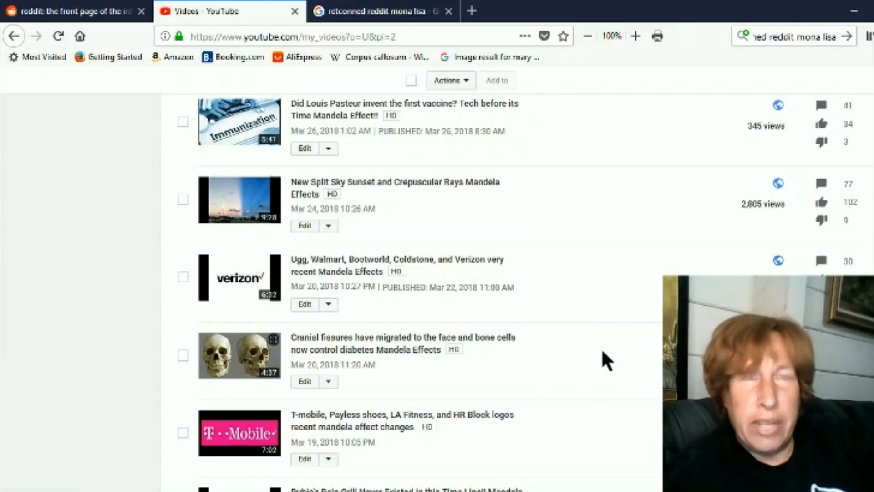
pyautogui.moveTo(577, 382)
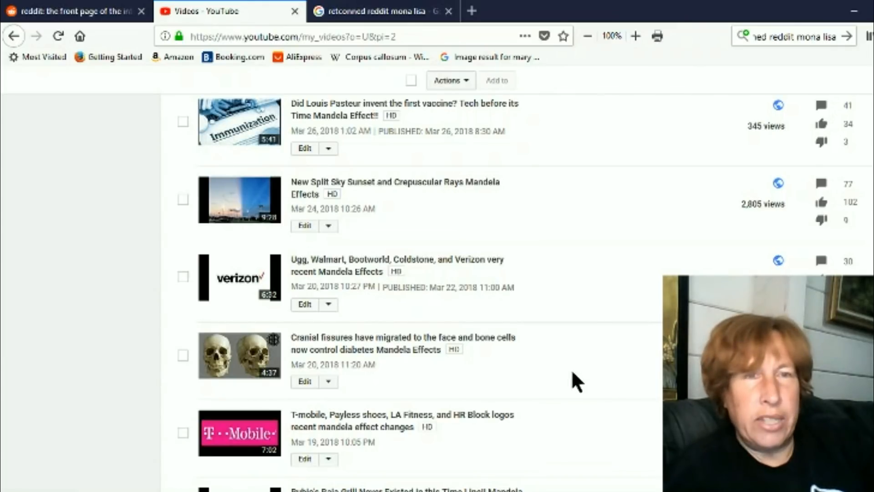
pyautogui.moveTo(550, 284)
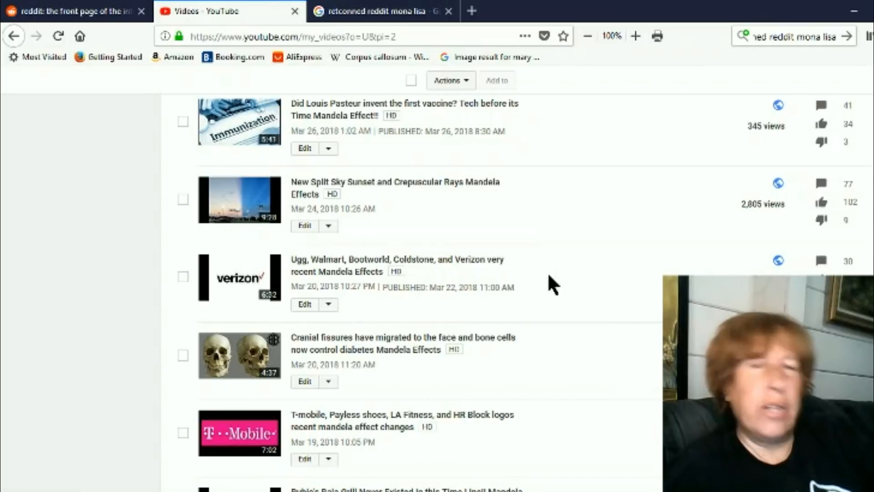
pyautogui.moveTo(617, 382)
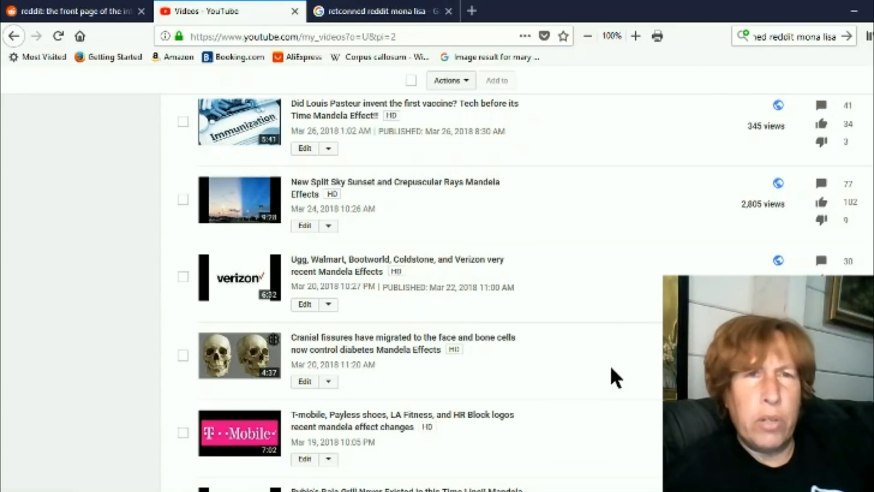
pyautogui.moveTo(607, 376)
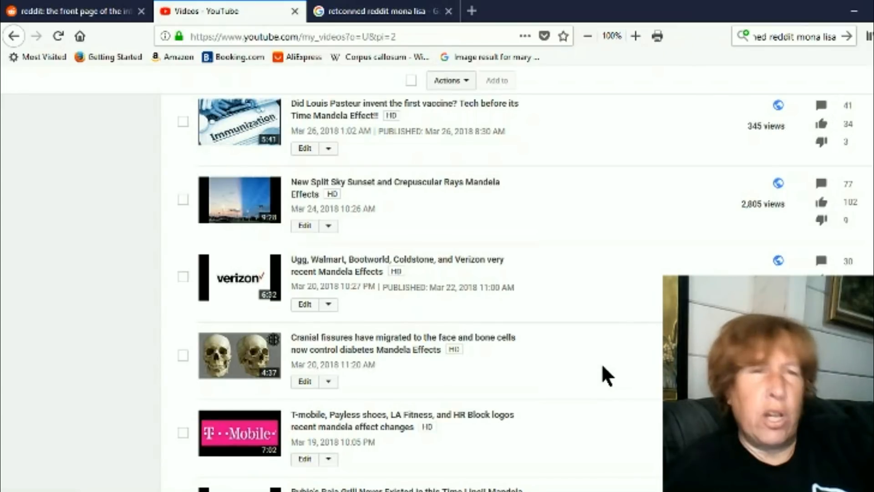
pyautogui.moveTo(602, 321)
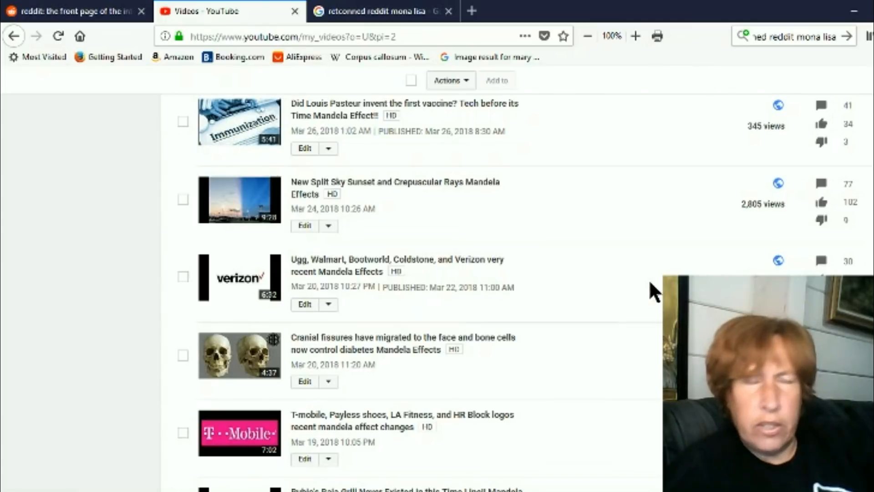
pyautogui.moveTo(627, 307)
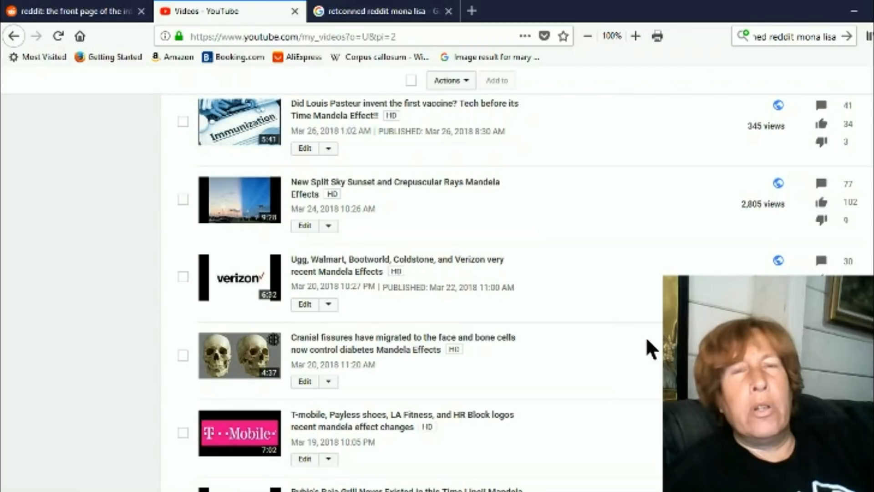
pyautogui.moveTo(623, 294)
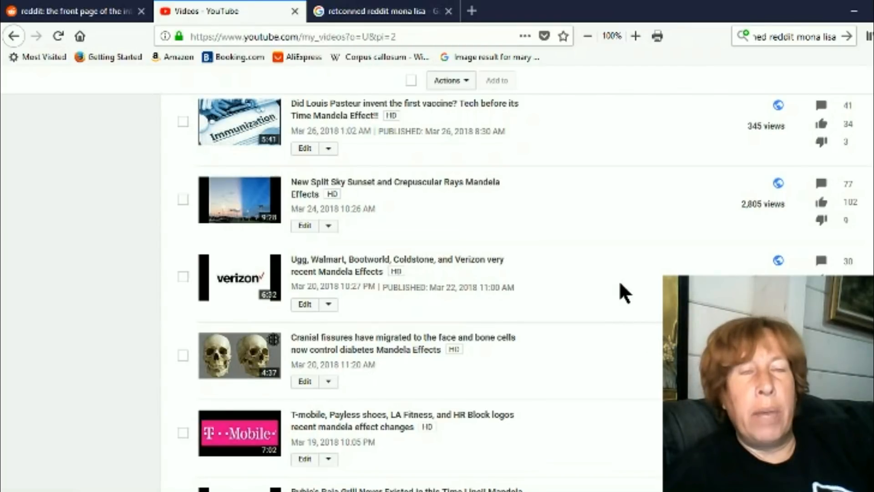
pyautogui.moveTo(601, 262)
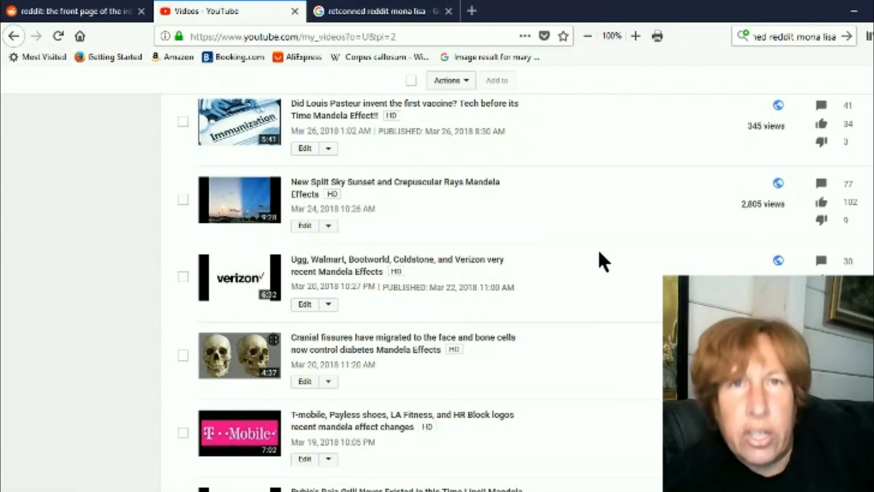
pyautogui.moveTo(676, 252)
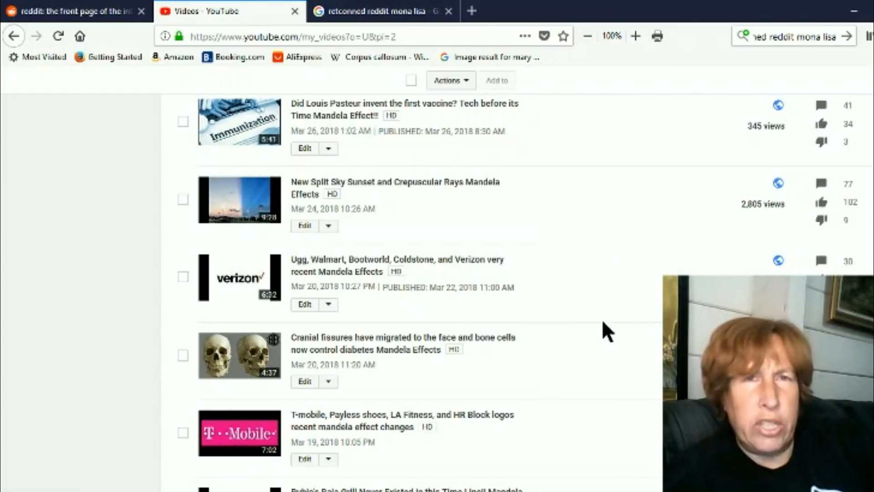
pyautogui.moveTo(629, 312)
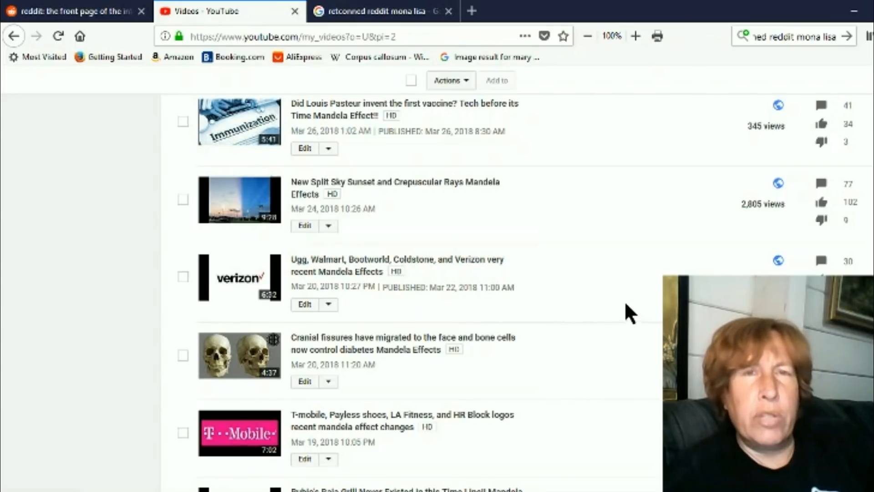
pyautogui.moveTo(605, 346)
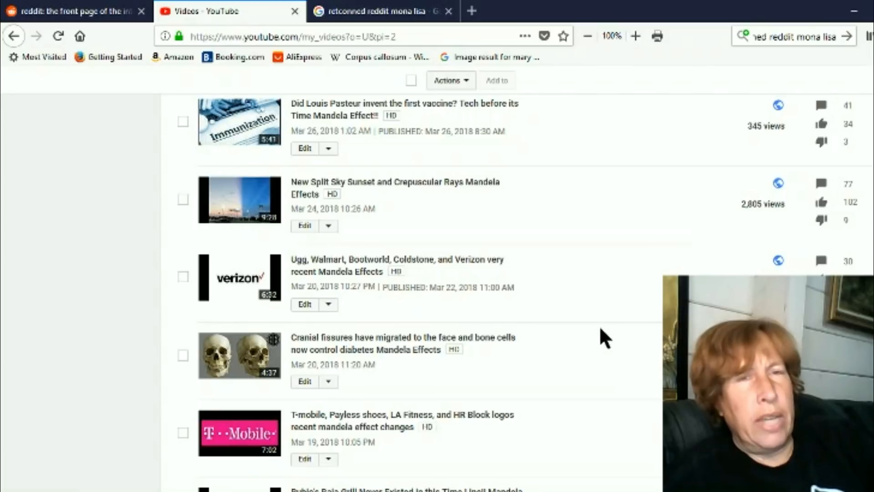
pyautogui.moveTo(591, 332)
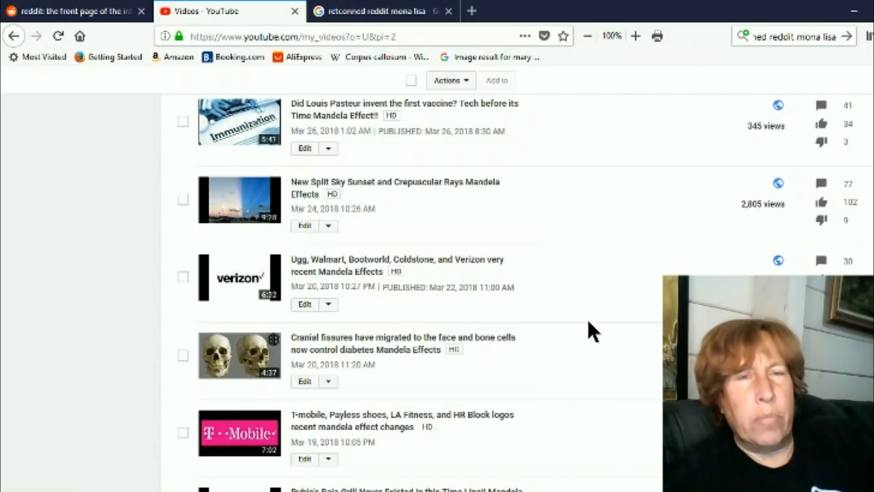
pyautogui.moveTo(599, 259)
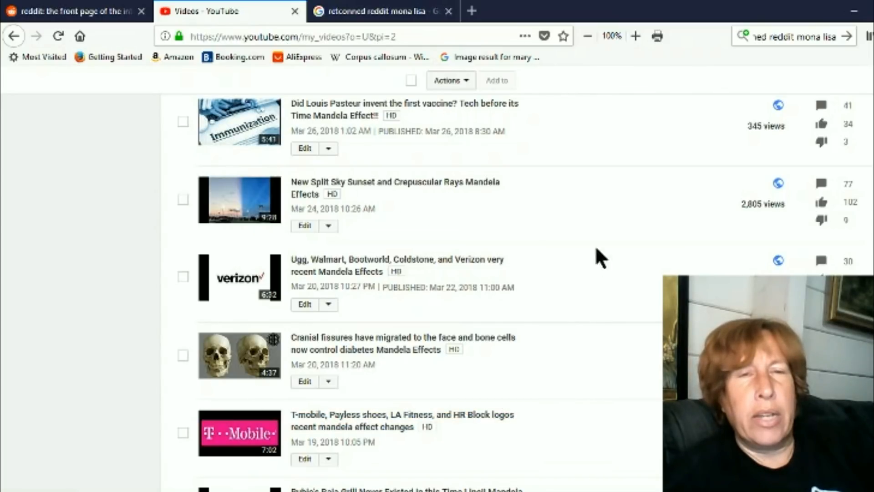
pyautogui.moveTo(474, 438)
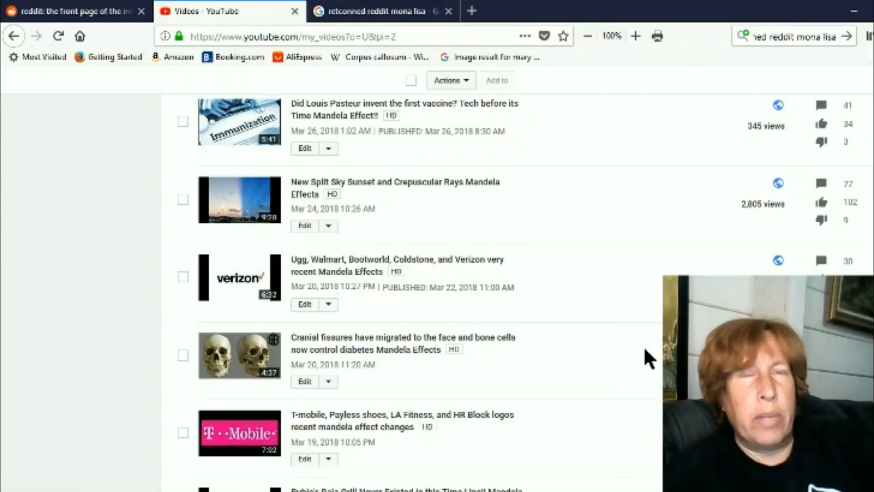
pyautogui.moveTo(625, 321)
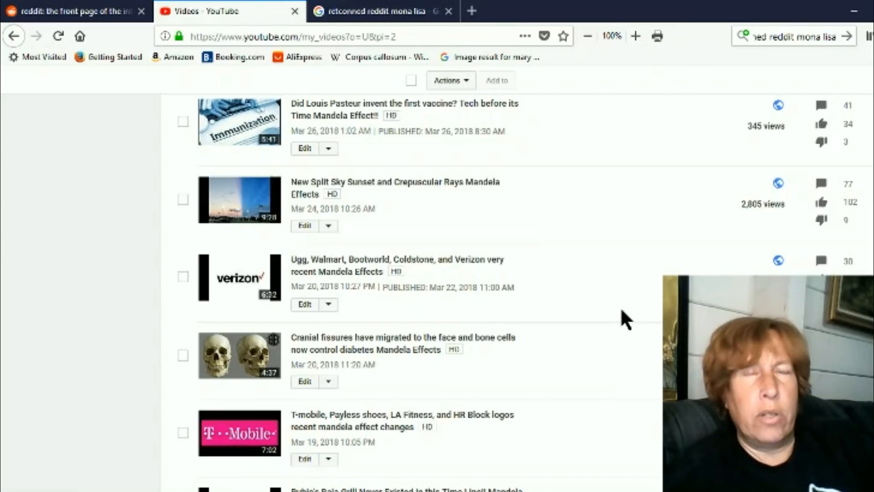